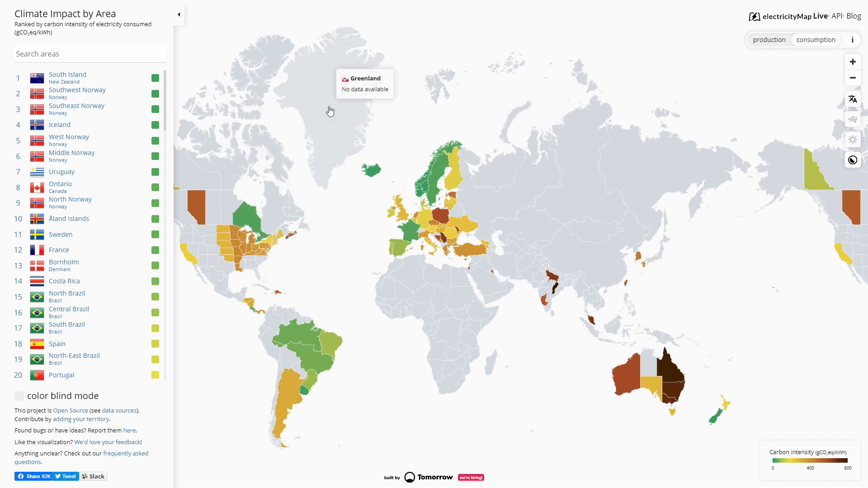
mouse_move(429, 243)
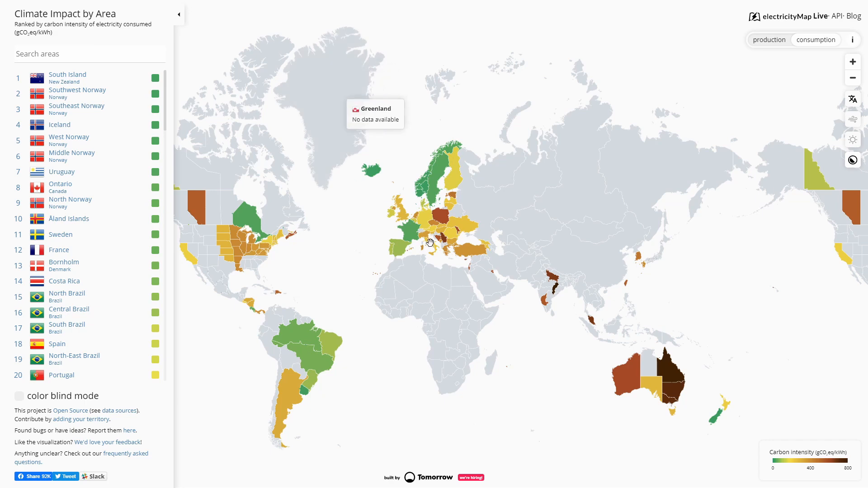
mouse_move(436, 238)
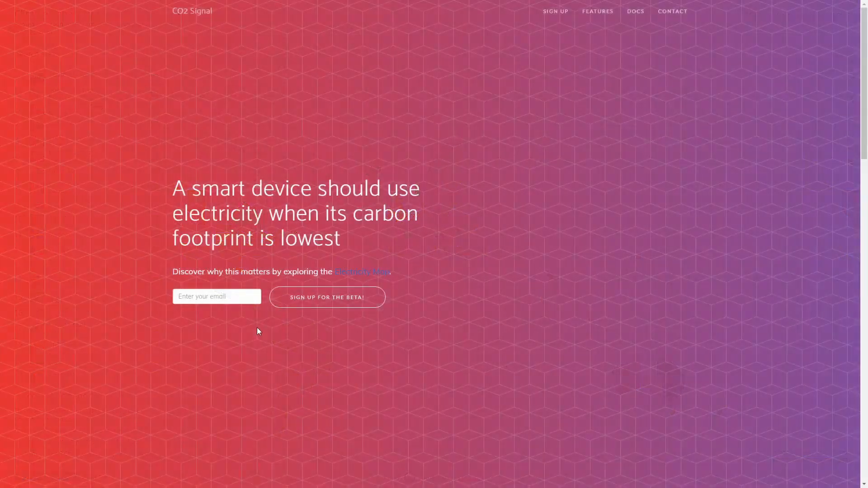
left_click(216, 297)
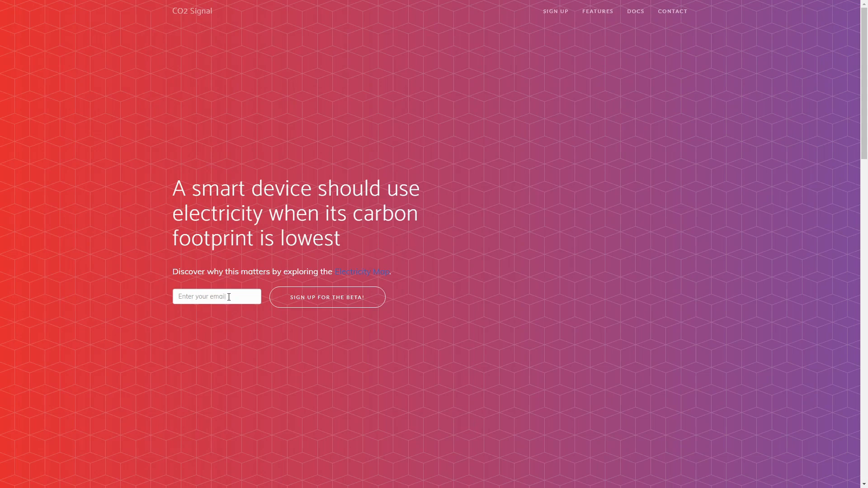
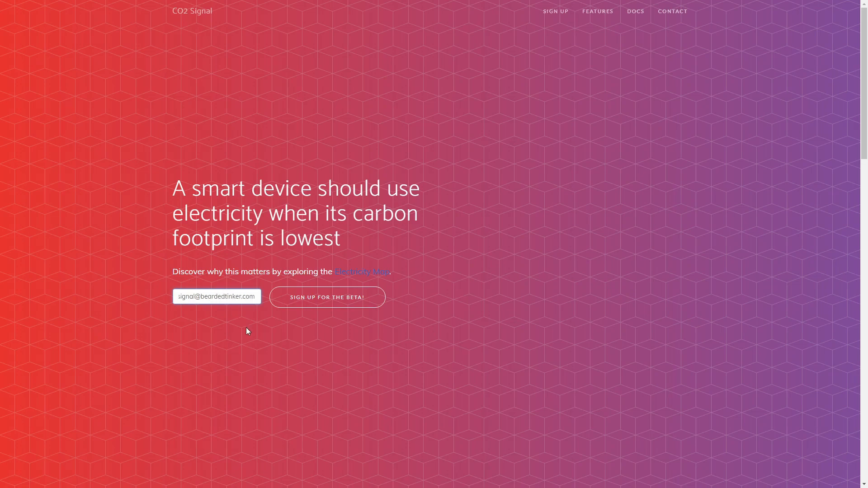
left_click(327, 297)
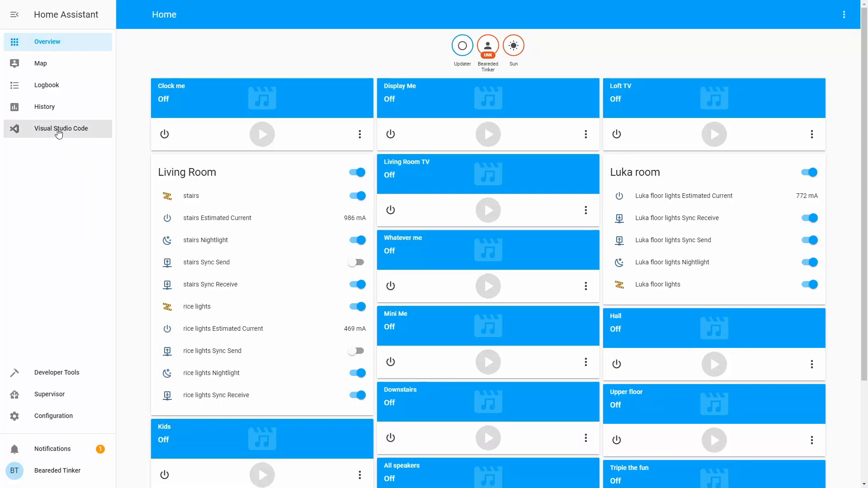
Launch the Visual Studio Code add-on with configuration.yaml loaded
left_click(61, 127)
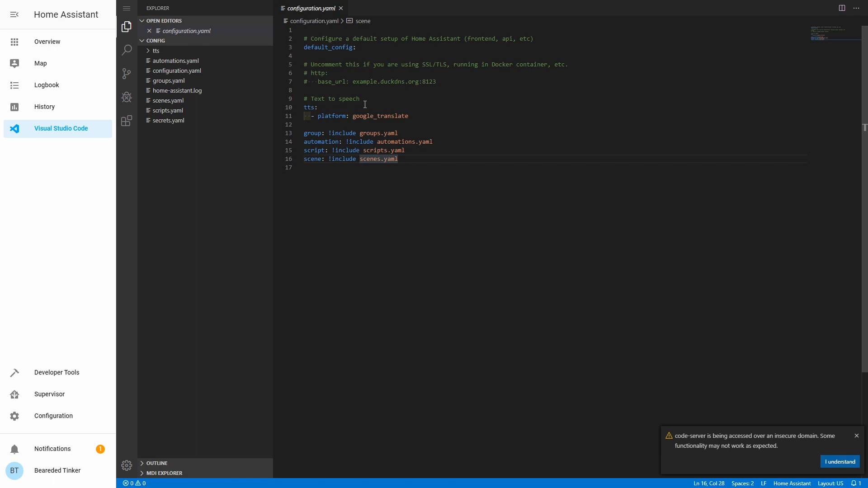
Add 'sensor: !include sensors.yaml' at line 17 of configuration.yaml
type("s")
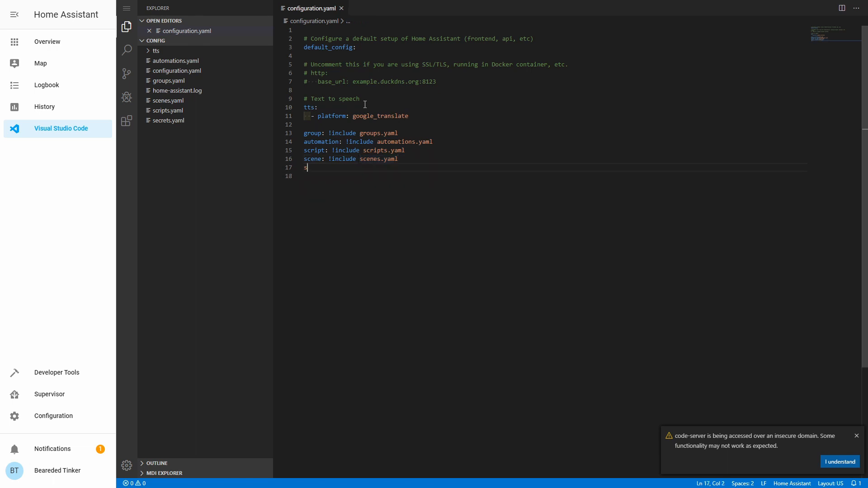
type("ensor")
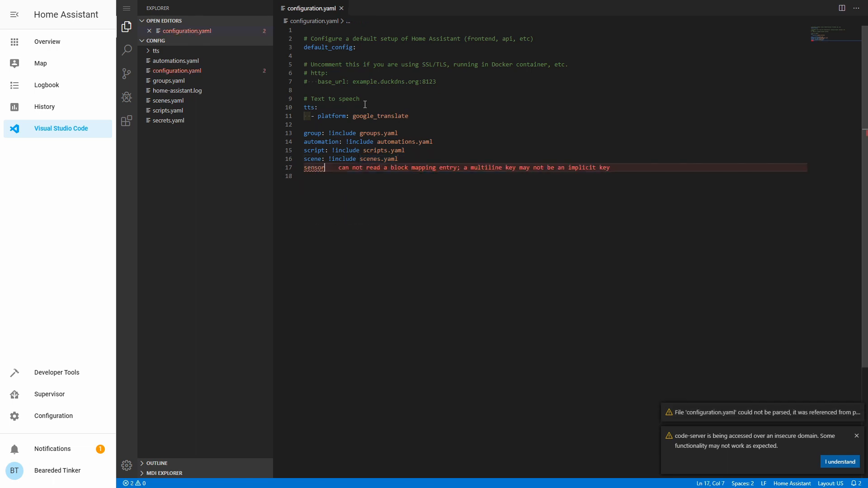
type(": !")
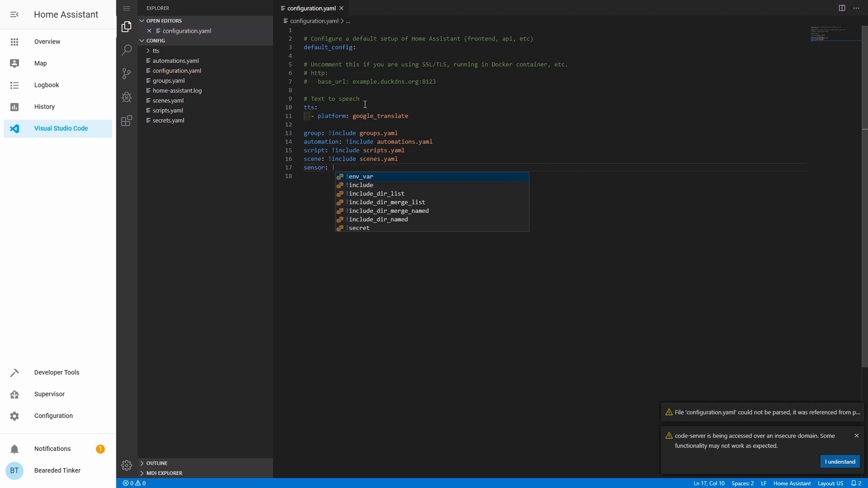
key("Down")
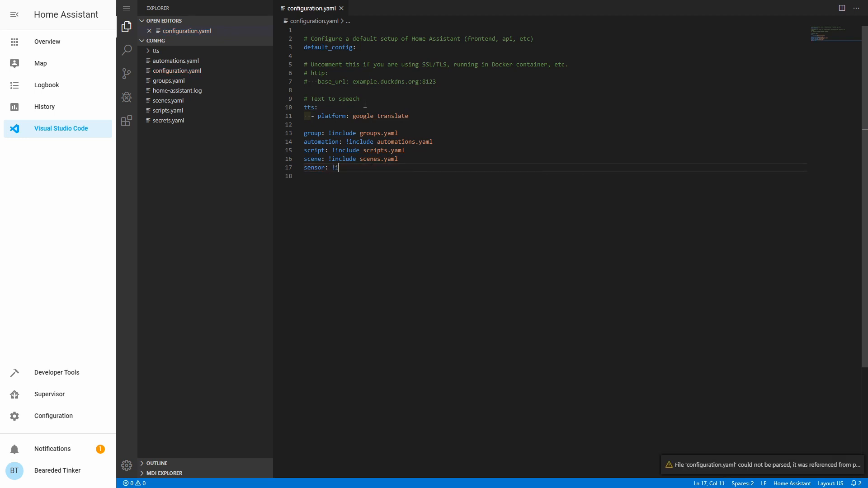
type("nclude sensors.yam")
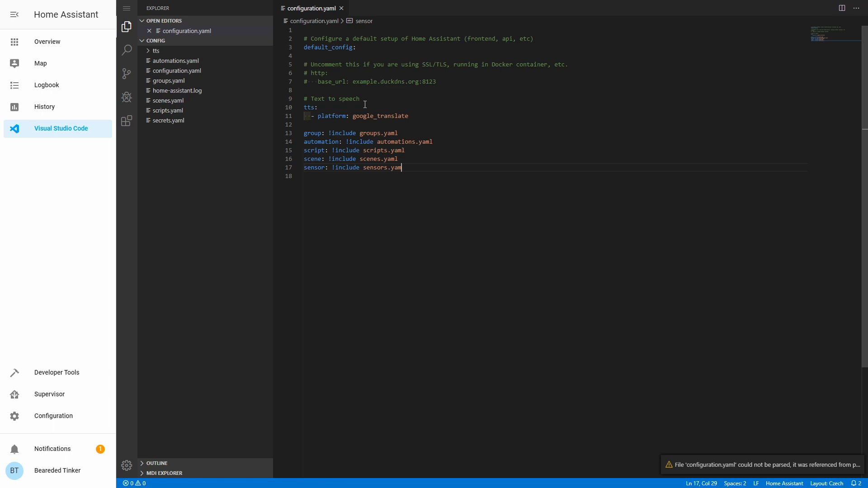
type("l")
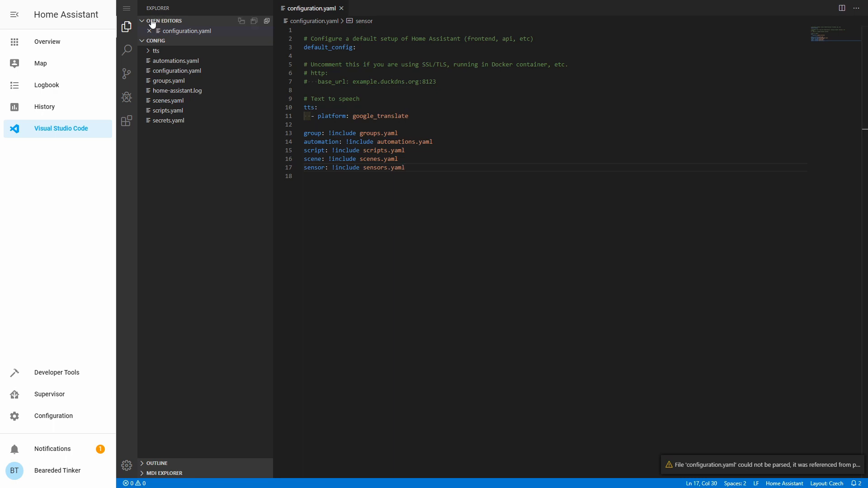
Create a new file and save it as /config/sensors.yaml
left_click(154, 9)
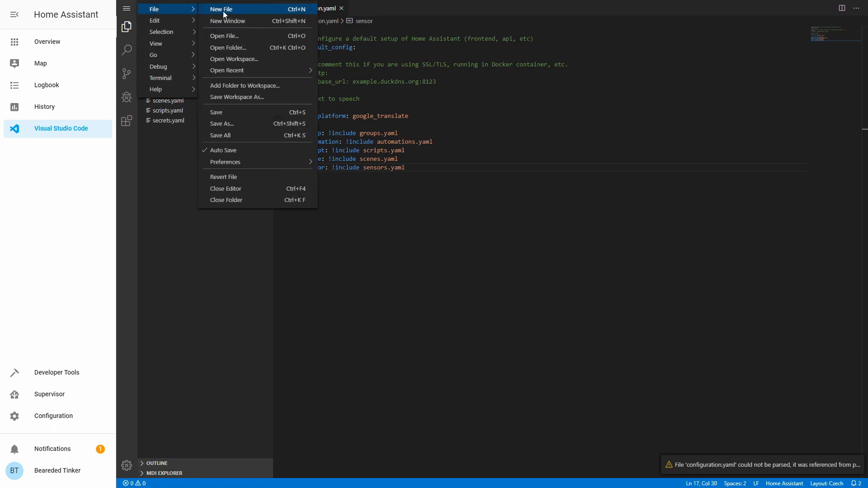
left_click(221, 9)
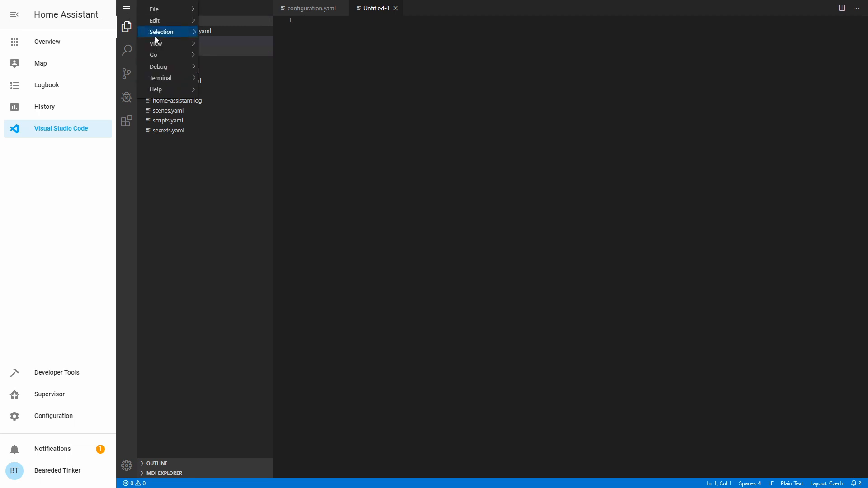
left_click(153, 9)
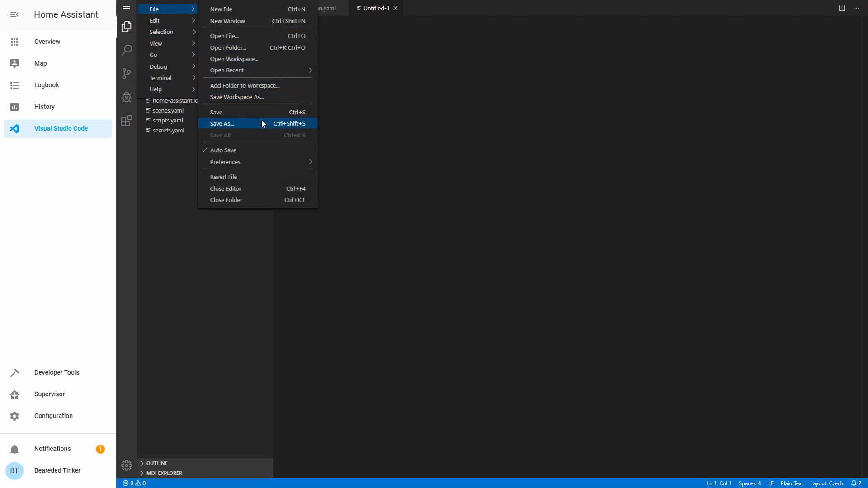
left_click(222, 124)
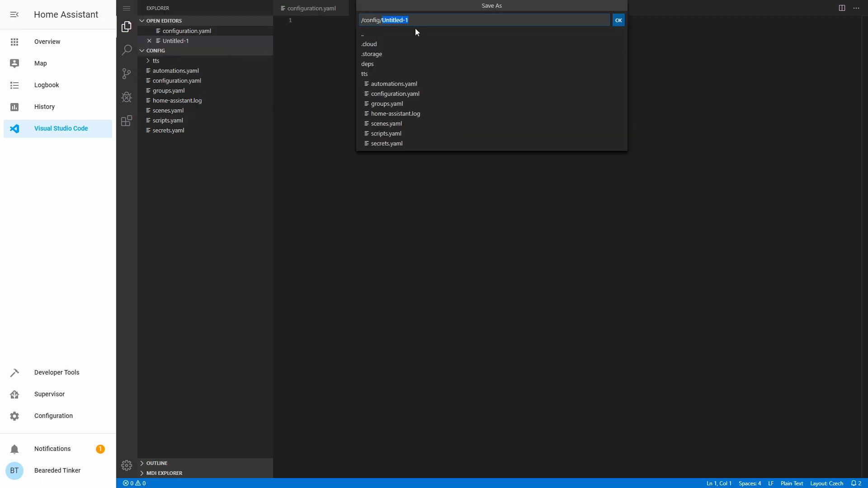
type("sensors.yaml")
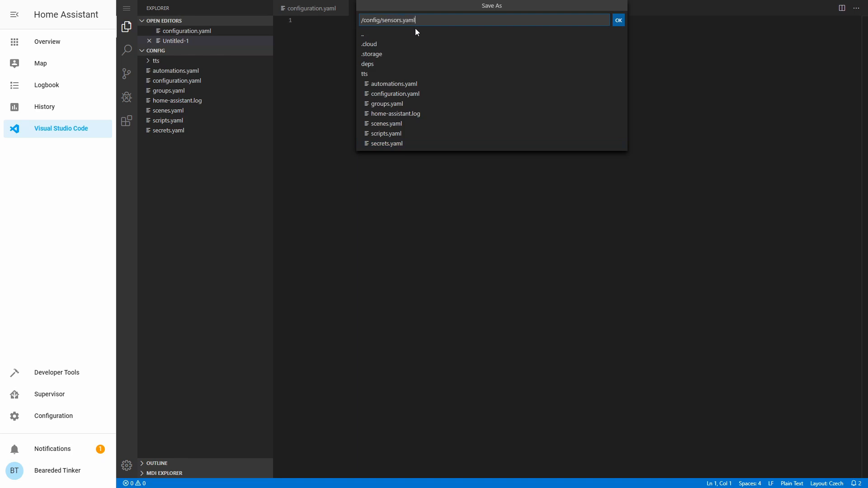
left_click(617, 20)
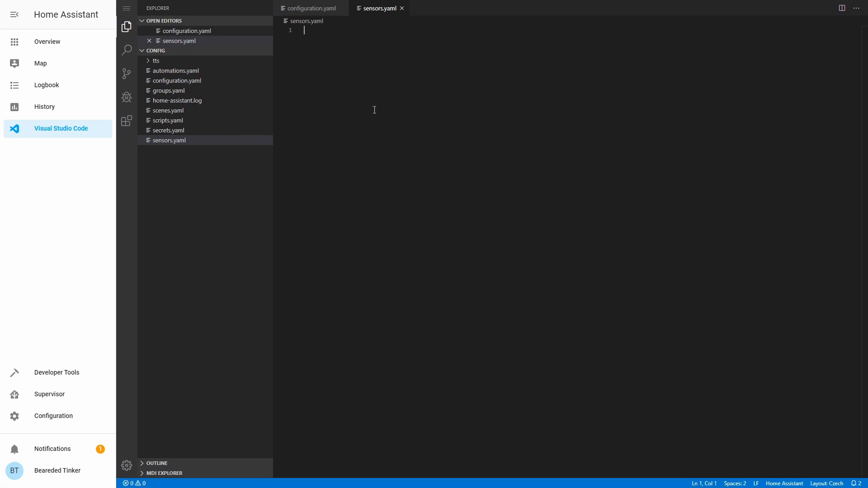
Define a co2signal platform sensor with 'token: !secret co2signal_api' in sensors.yaml
type("- p")
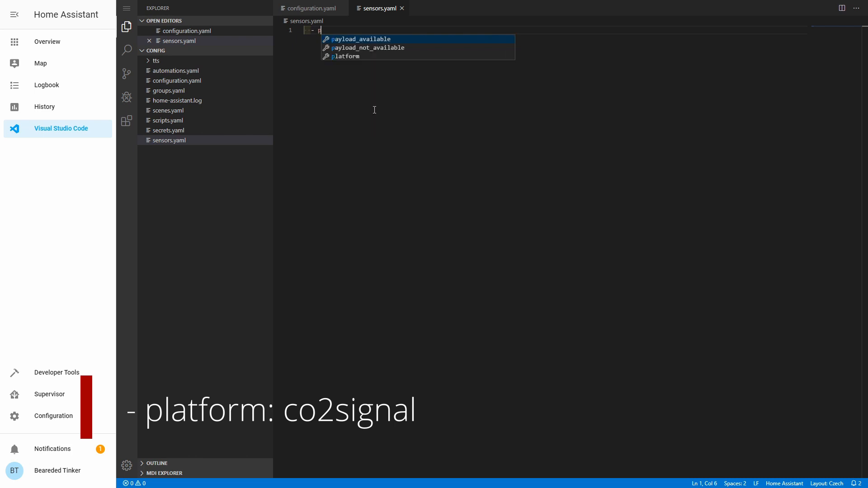
type("latform:")
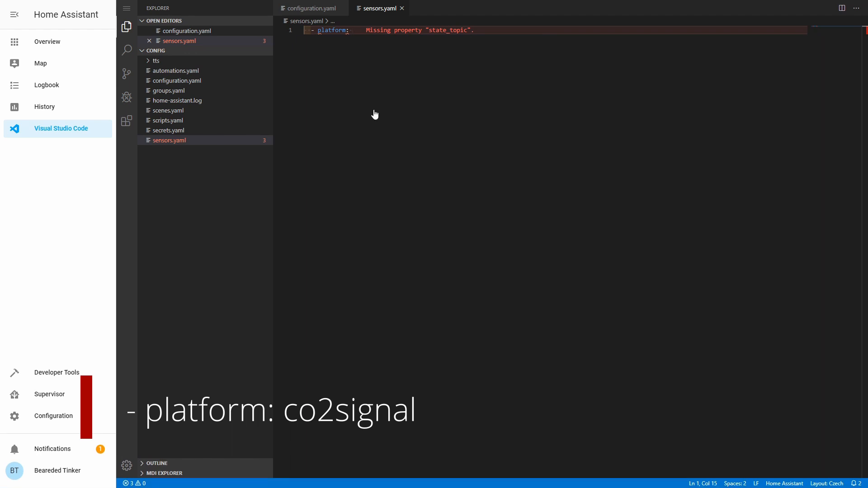
type("co2signal")
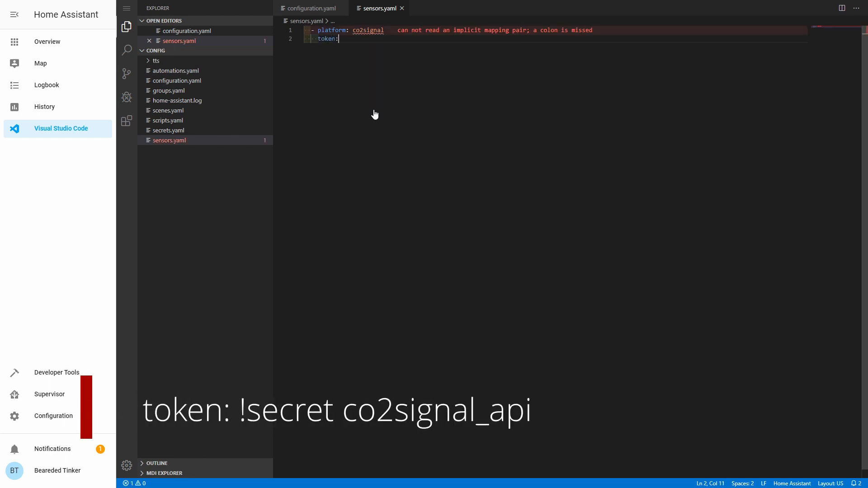
type("!secret")
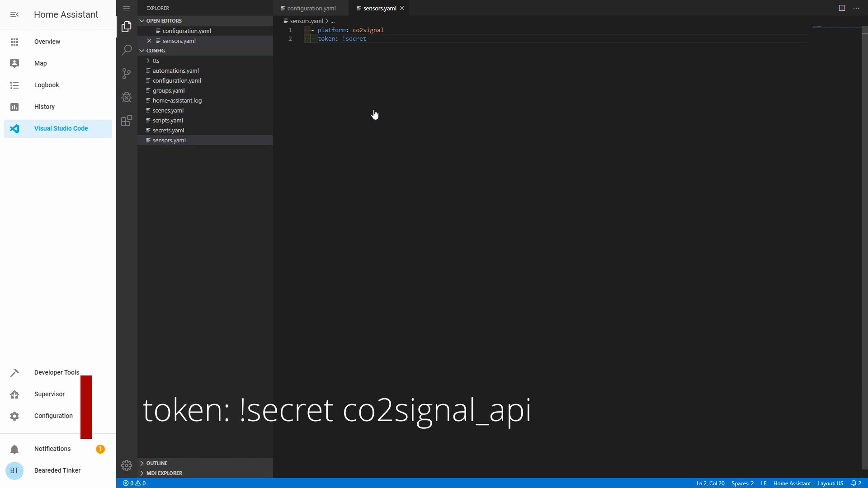
type("co2signal")
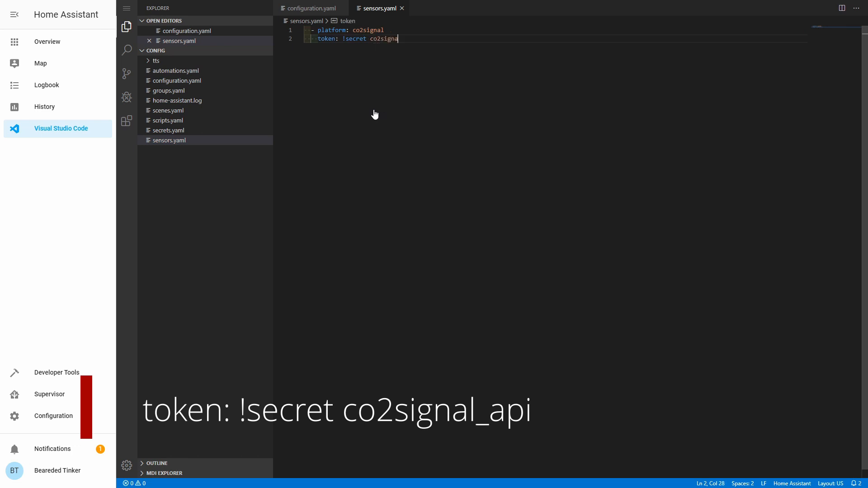
type("_api")
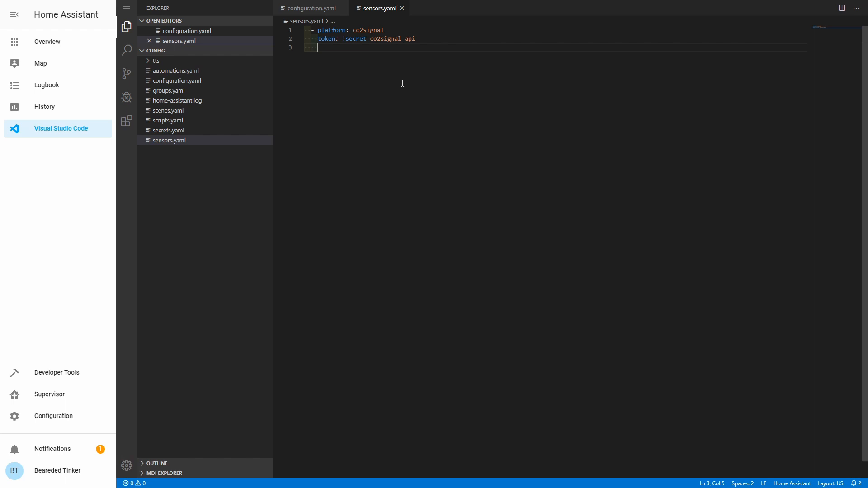
Add 'country_code: BE' under the token in sensors.yaml
type("country_code:")
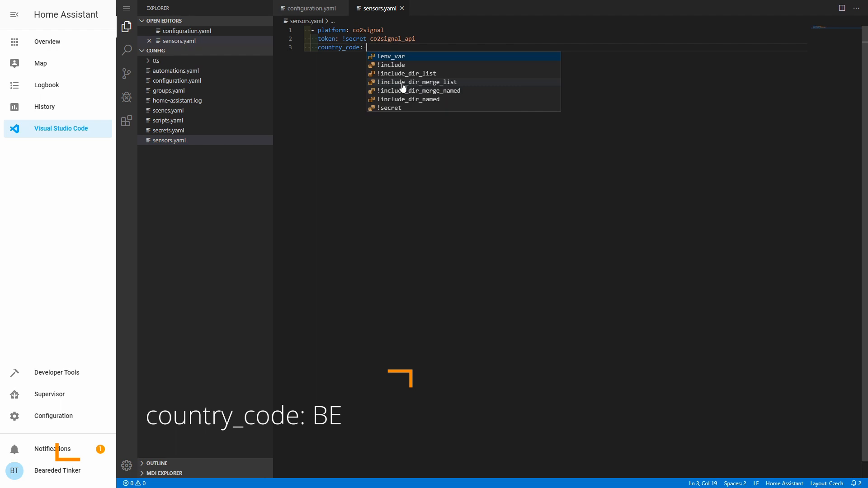
type("BE")
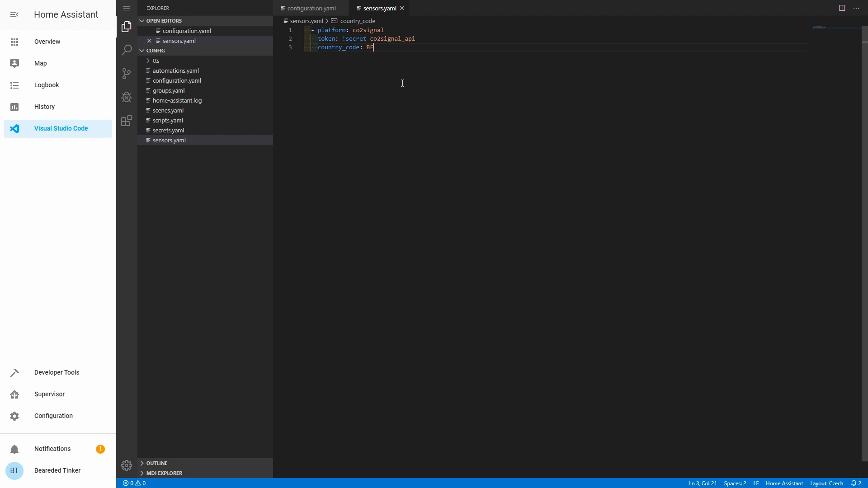
key("enter")
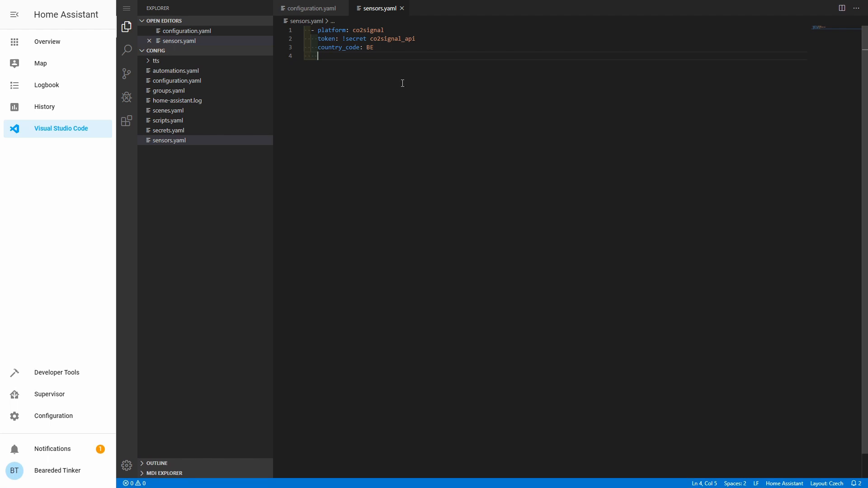
Add 'latitude: 55' and 'longitude: 5' lines, then comment both out with Ctrl+/
type("latitude:")
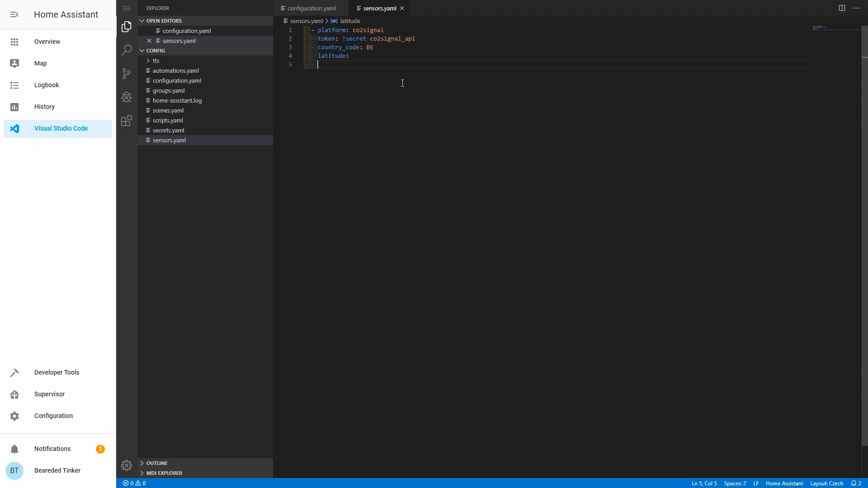
type("longit")
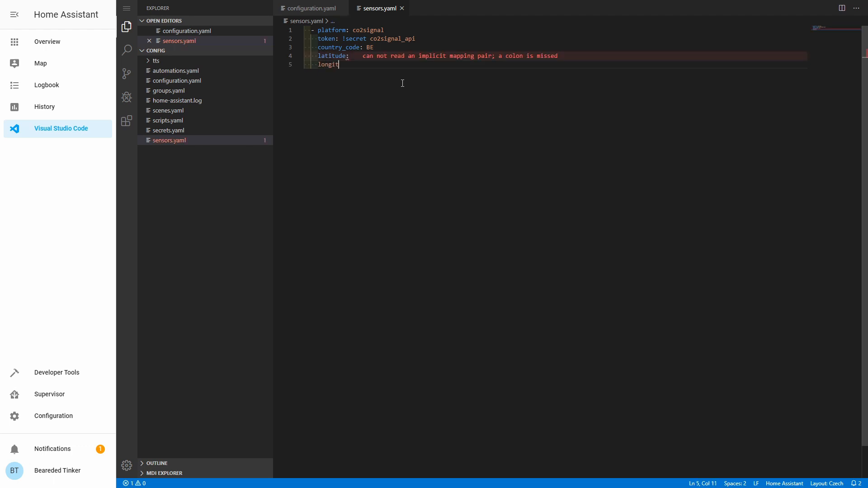
type("ude:")
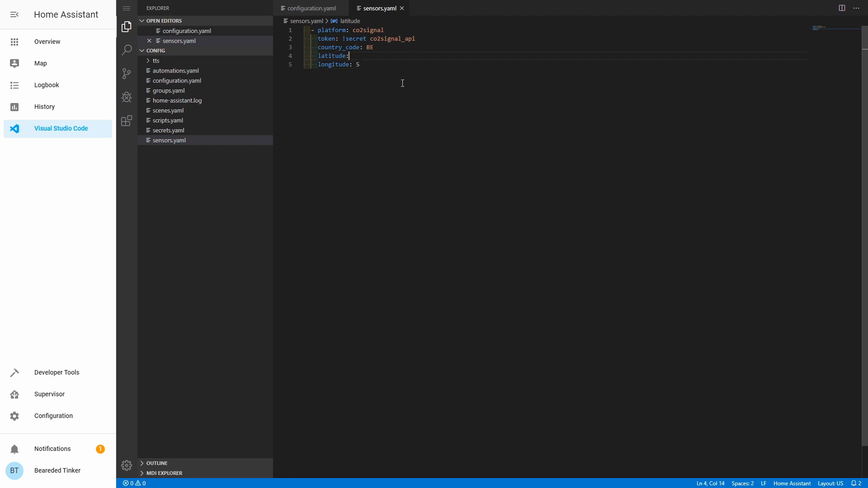
type("55")
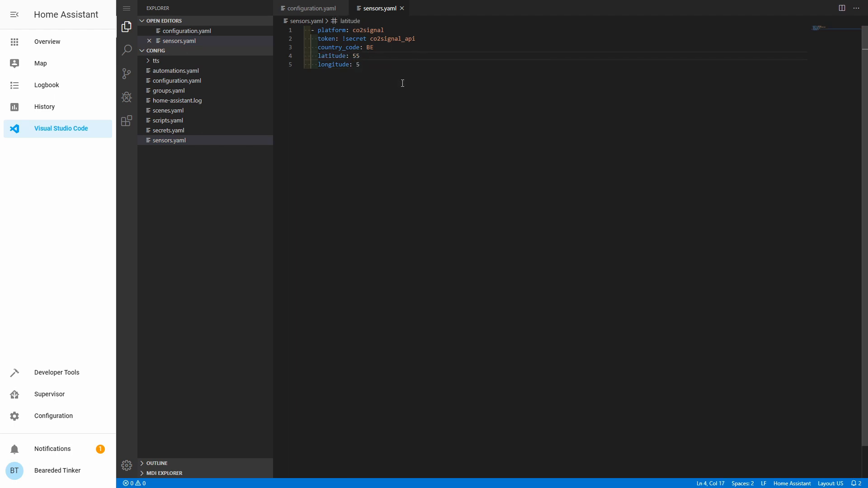
left_click(358, 64)
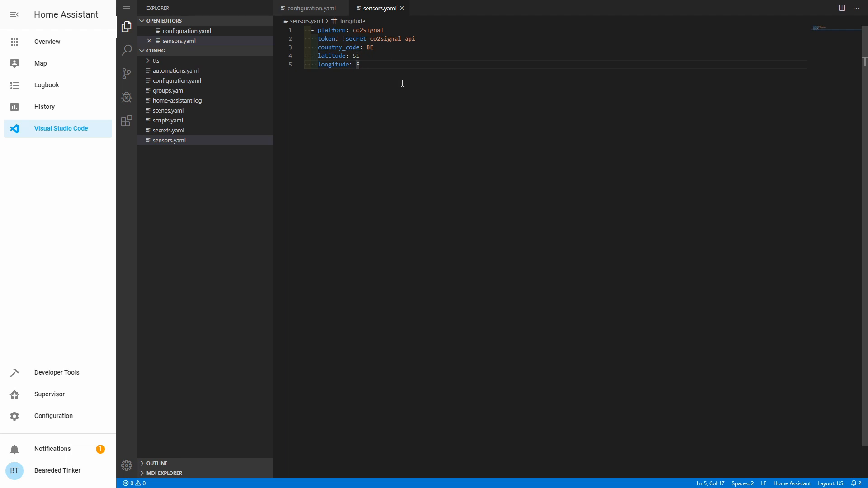
mouse_move(385, 54)
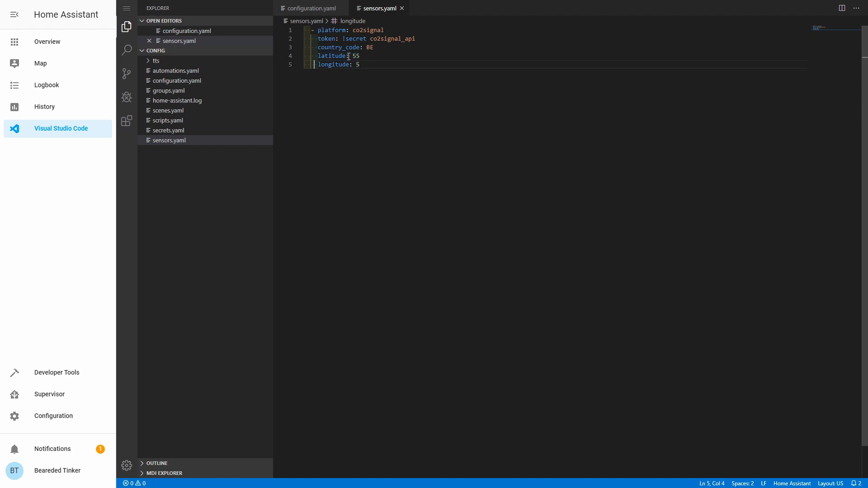
key("ctrl+/")
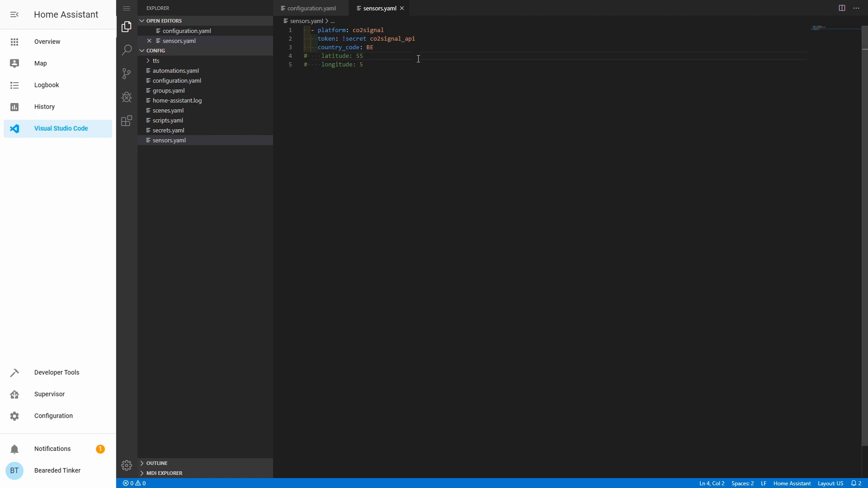
mouse_move(278, 59)
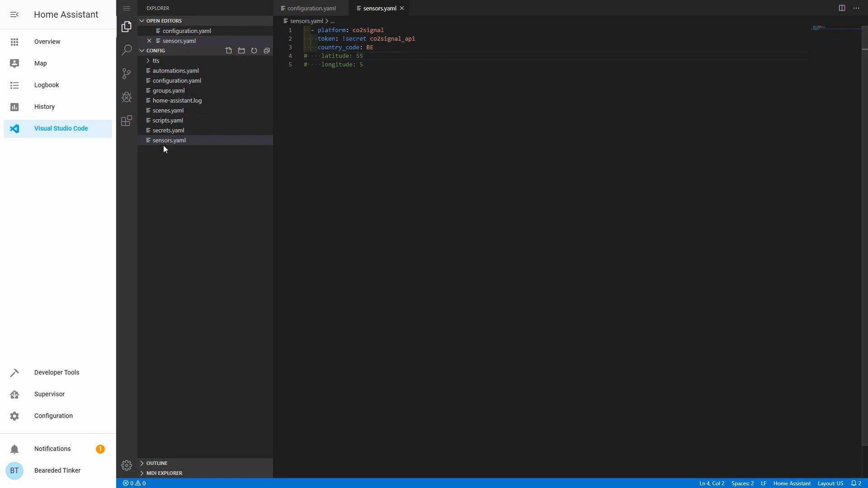
mouse_move(177, 136)
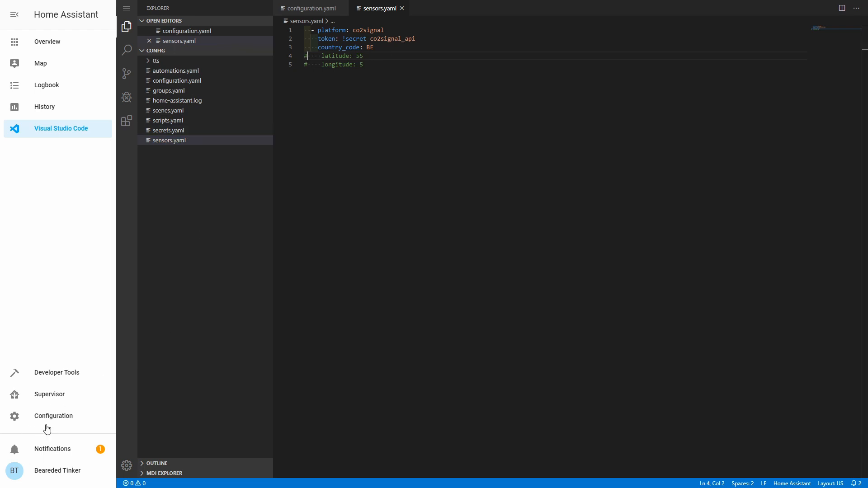
Switch on Advanced Mode in the profile and return to Server Controls
left_click(53, 416)
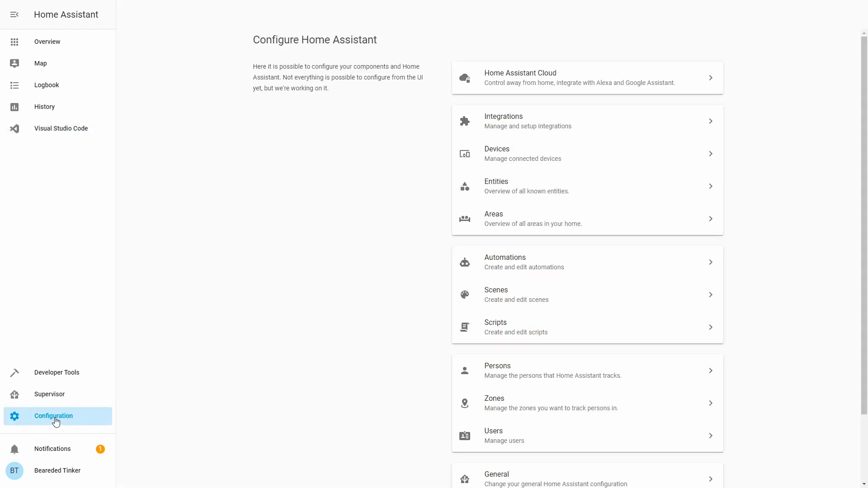
scroll("down", 3)
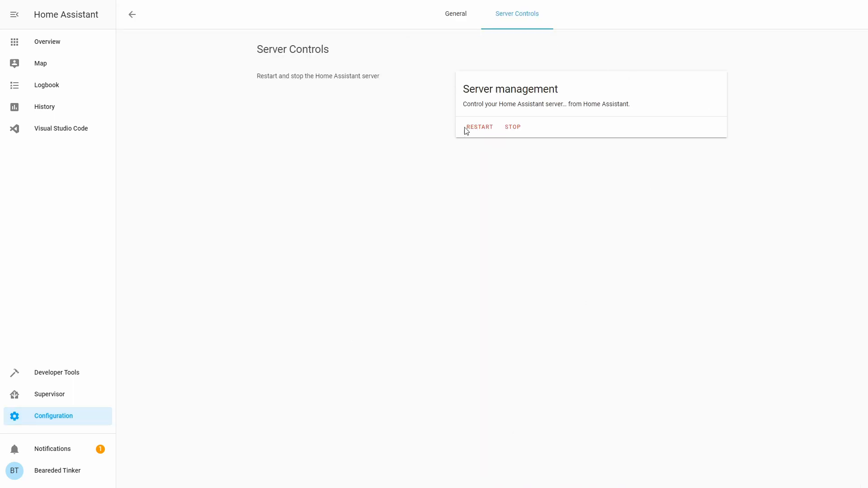
mouse_move(15, 471)
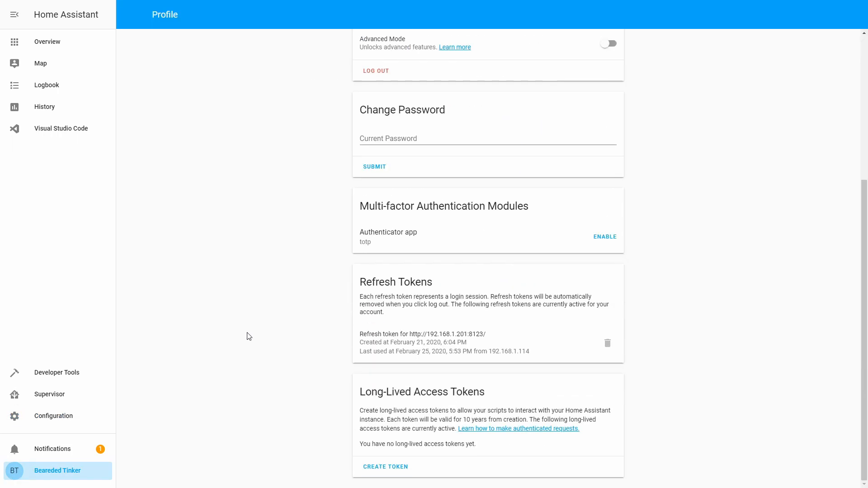
mouse_move(524, 205)
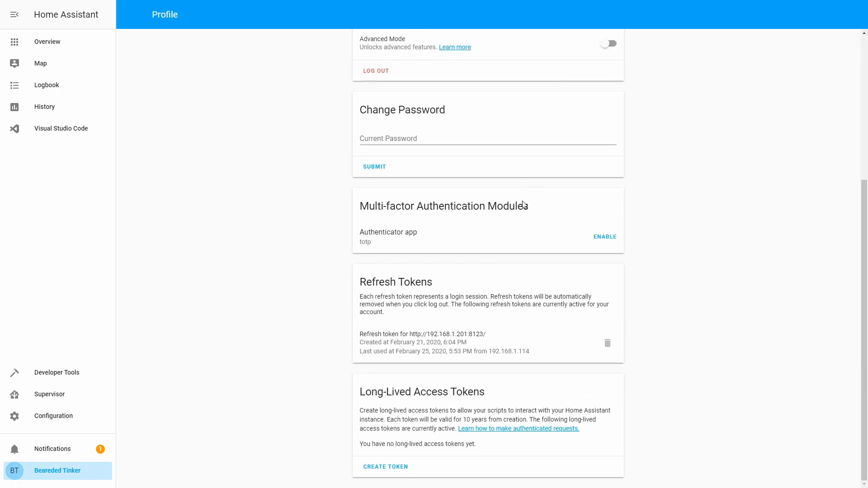
left_click(608, 43)
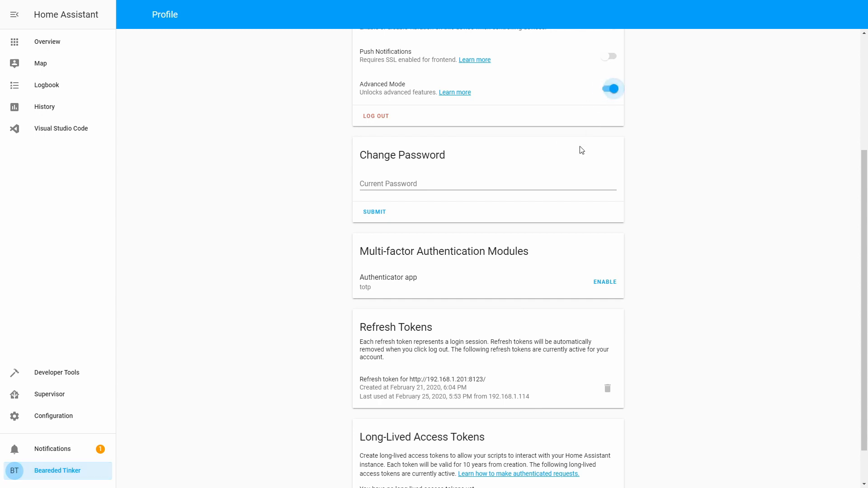
left_click(53, 416)
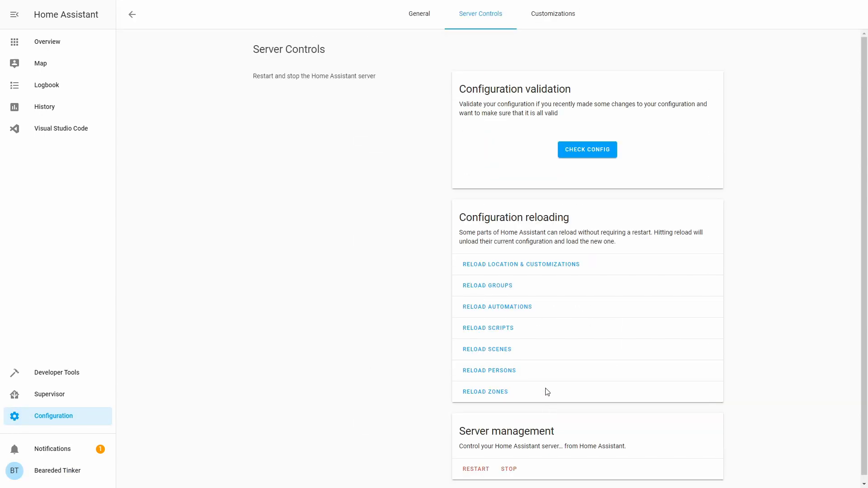
Validate the configuration and confirm a Home Assistant server restart
left_click(585, 149)
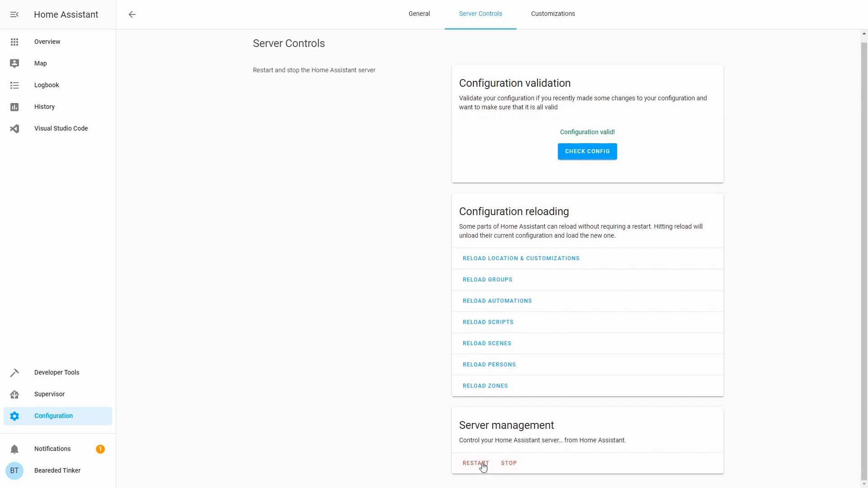
left_click(474, 463)
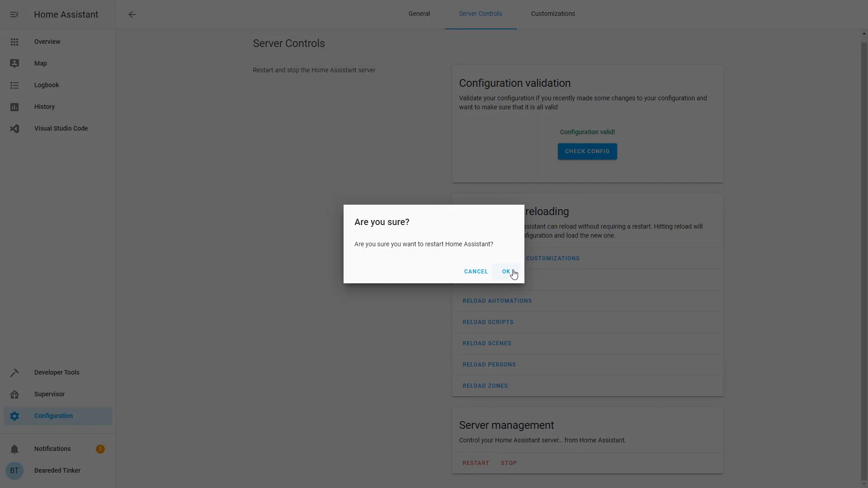
left_click(507, 271)
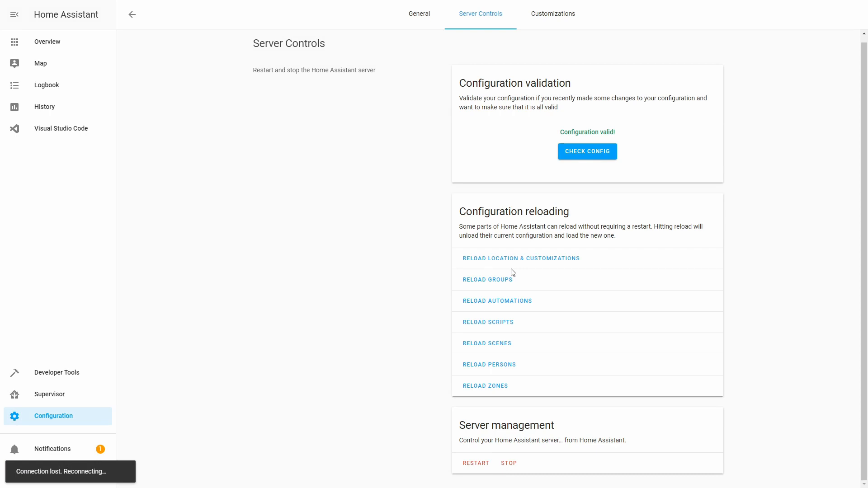
mouse_move(509, 269)
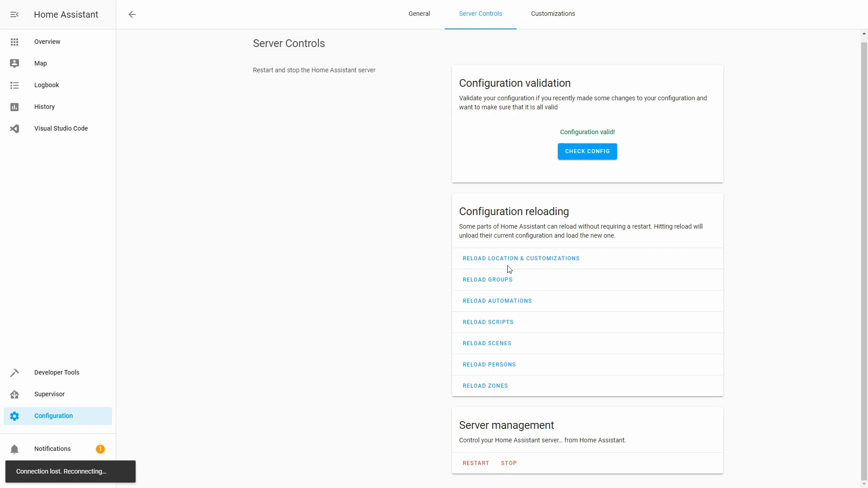
mouse_move(206, 336)
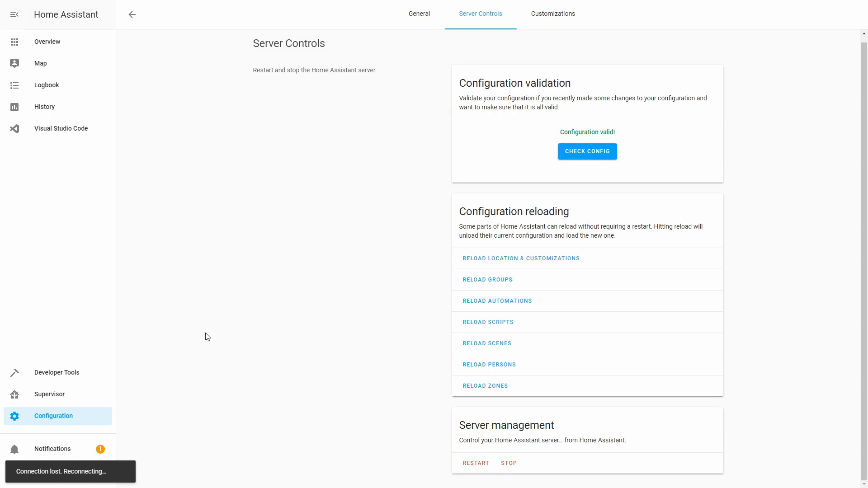
mouse_move(227, 402)
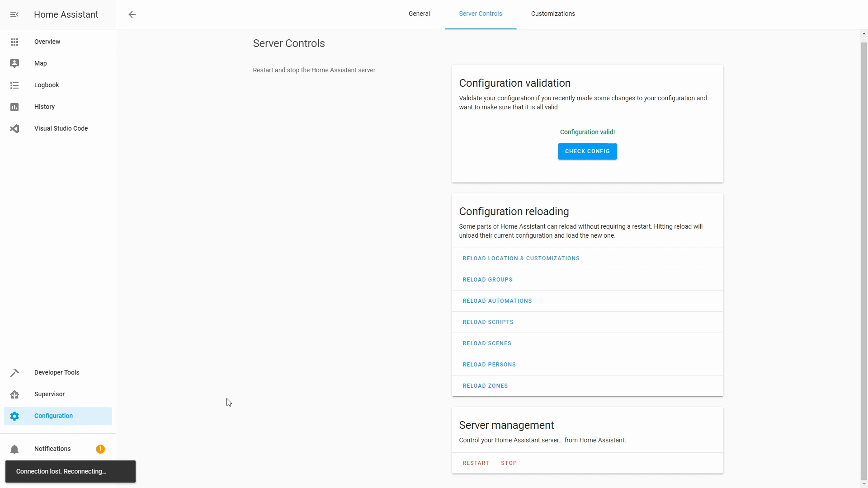
mouse_move(145, 125)
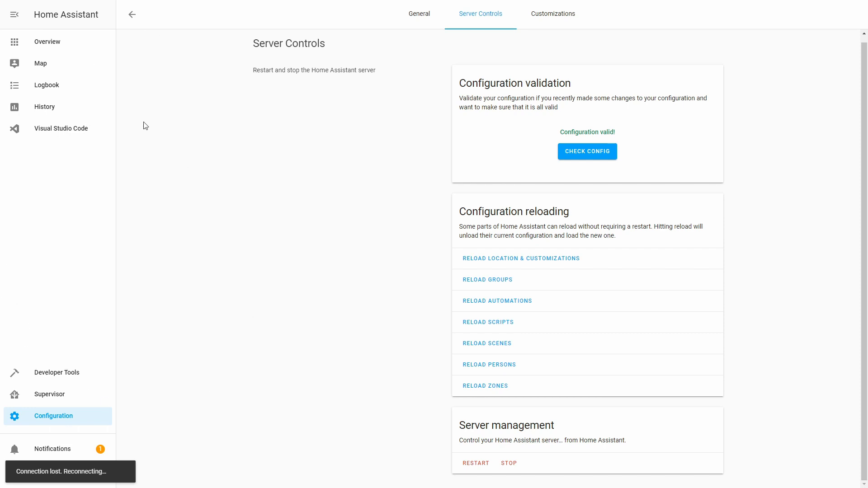
mouse_move(263, 189)
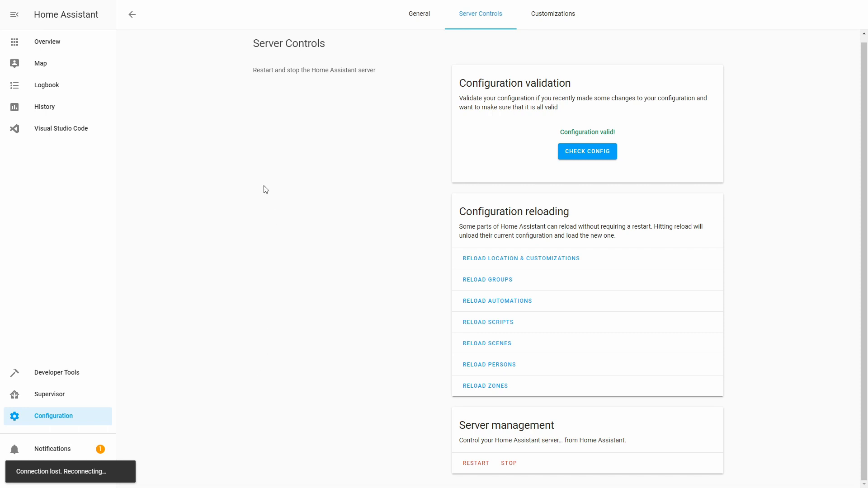
mouse_move(196, 81)
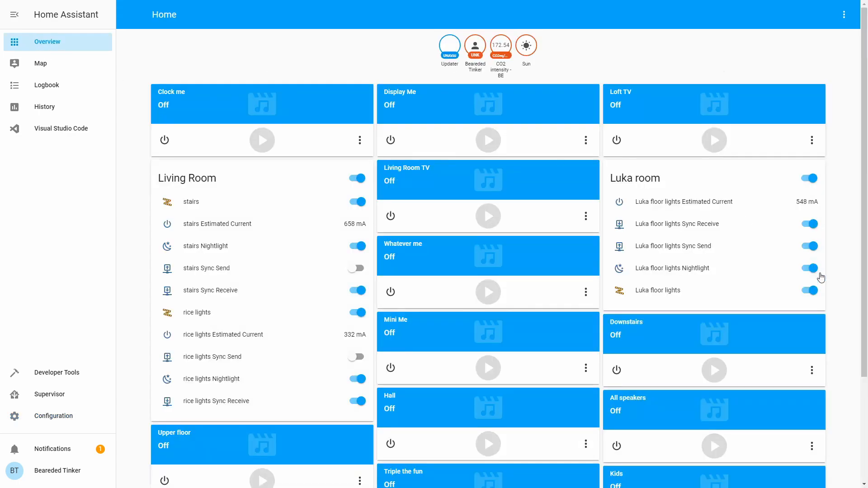
Take manual control of the dashboard and add a new view titled 'test', then show it
left_click(844, 14)
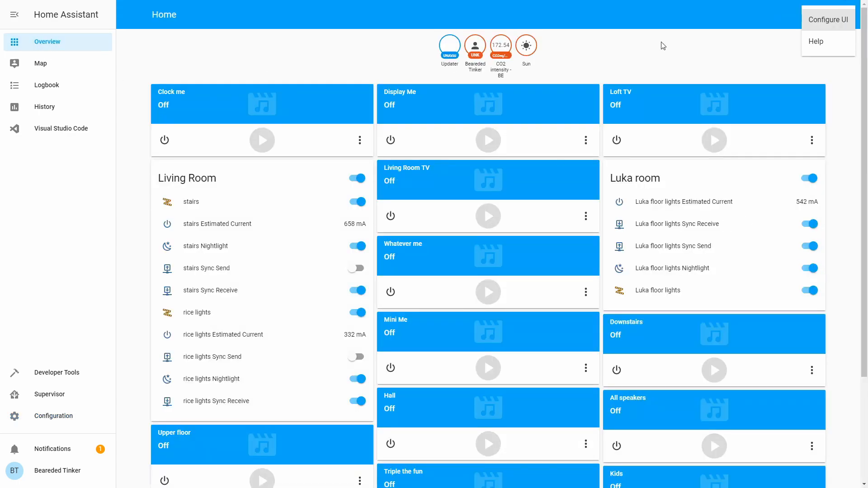
left_click(829, 19)
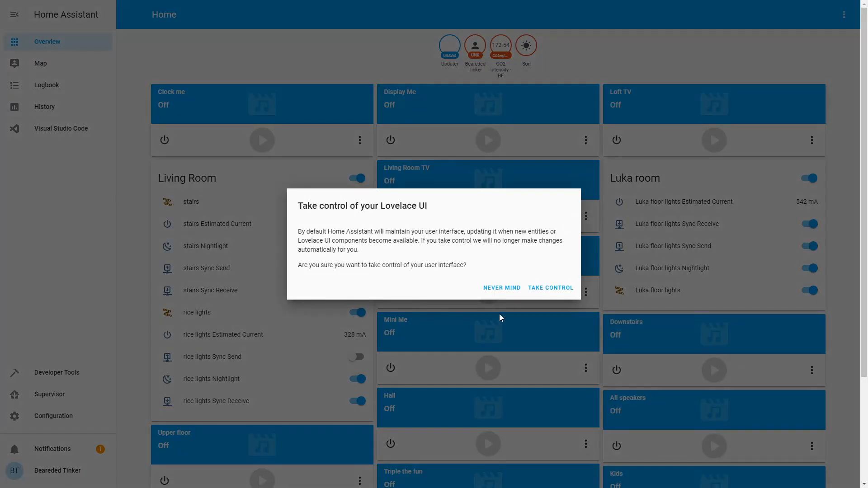
left_click(550, 287)
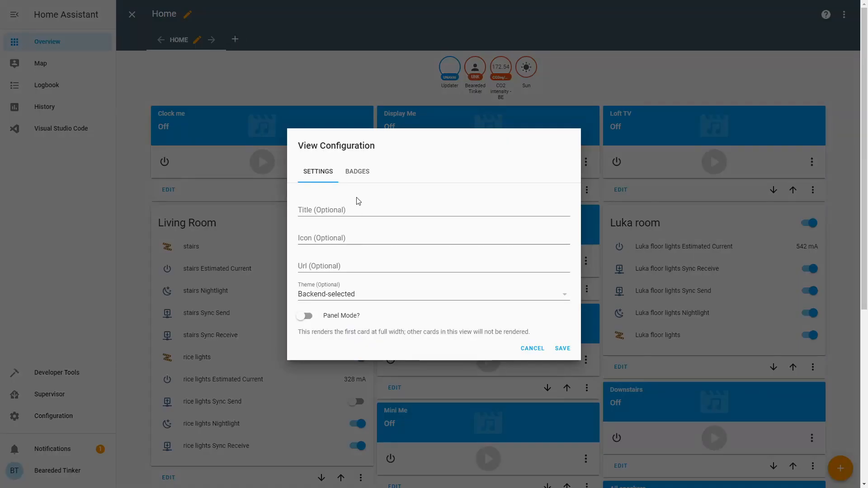
type("test")
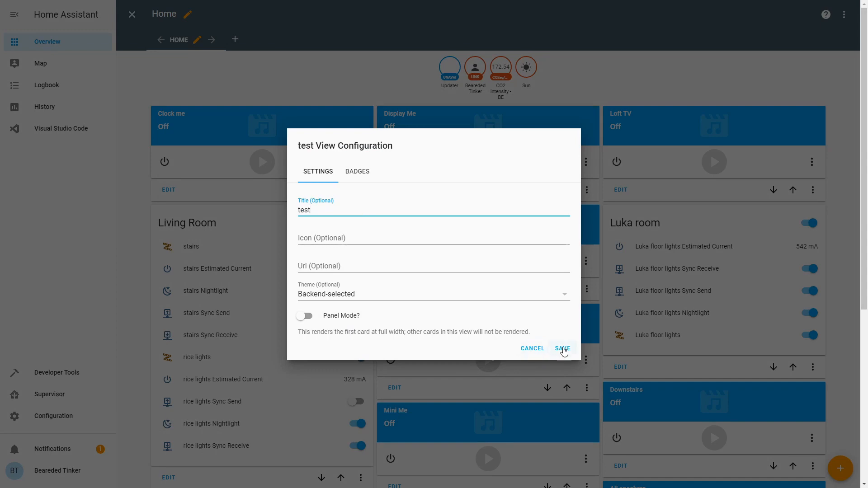
left_click(561, 348)
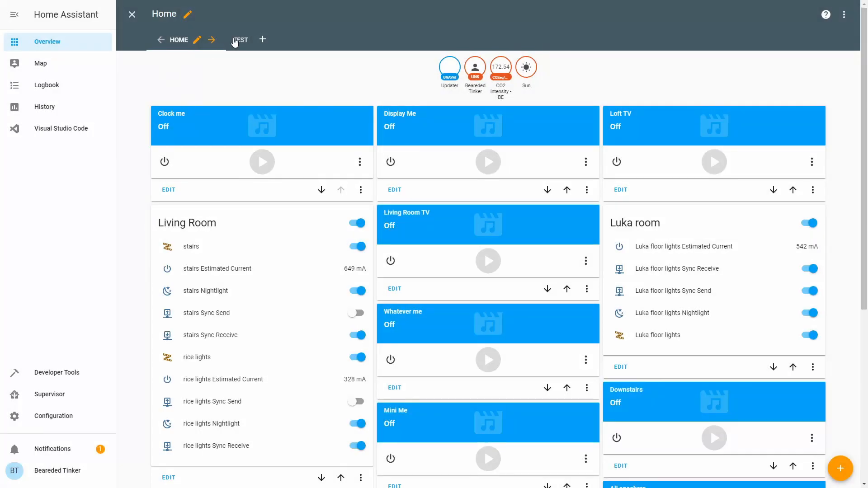
left_click(239, 39)
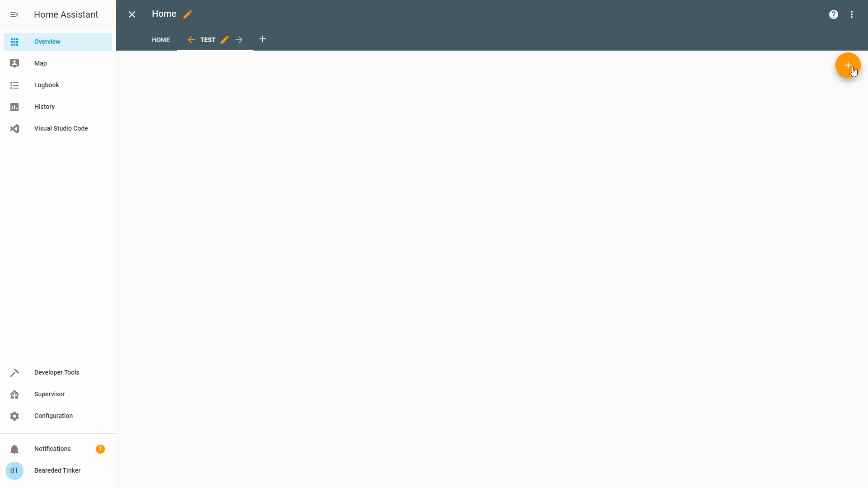
Add an Entities card with sensor.co2_intensity_be (CO2 intensity - BE) to the test view and save it
left_click(847, 65)
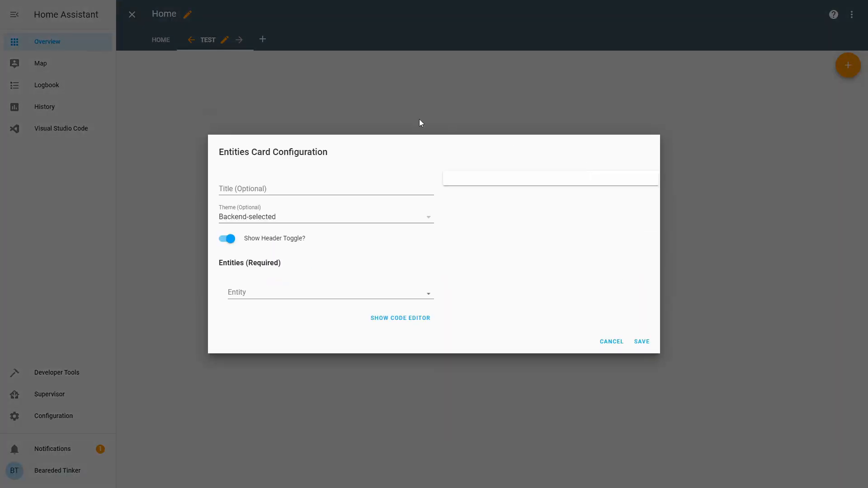
left_click(329, 292)
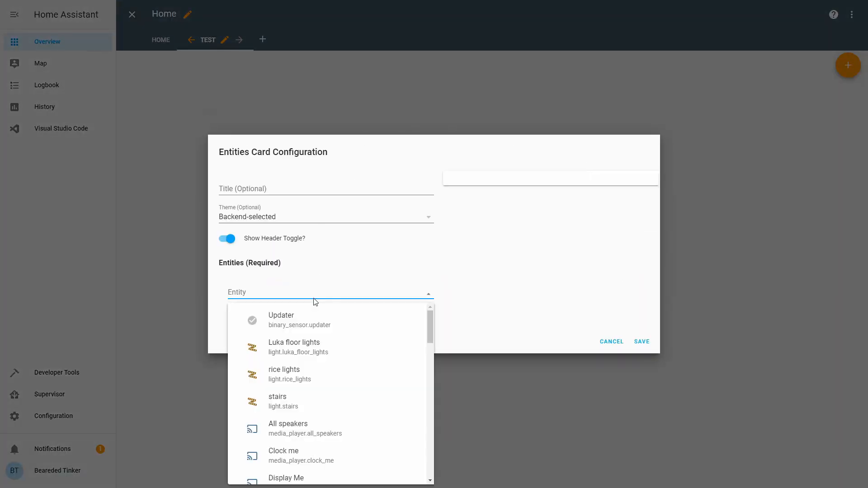
type("se")
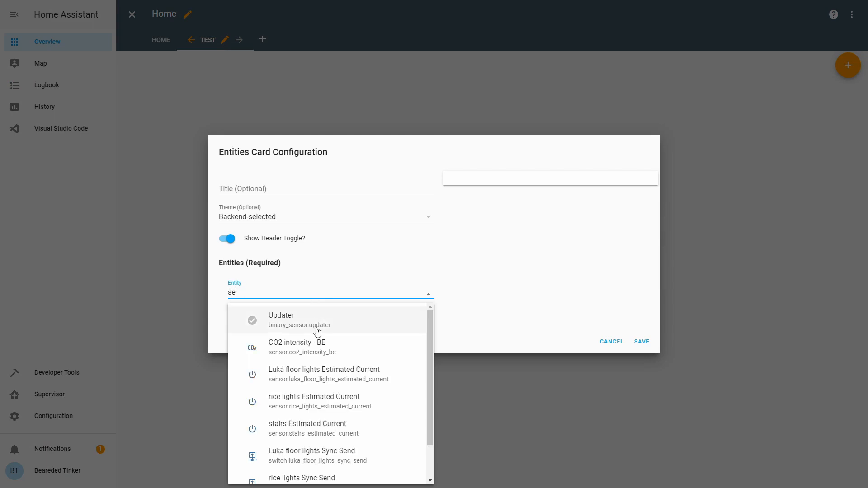
left_click(302, 347)
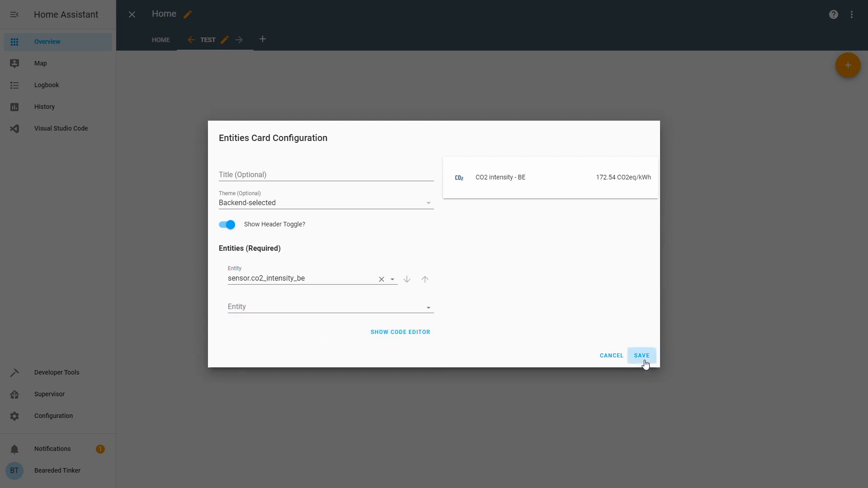
left_click(641, 356)
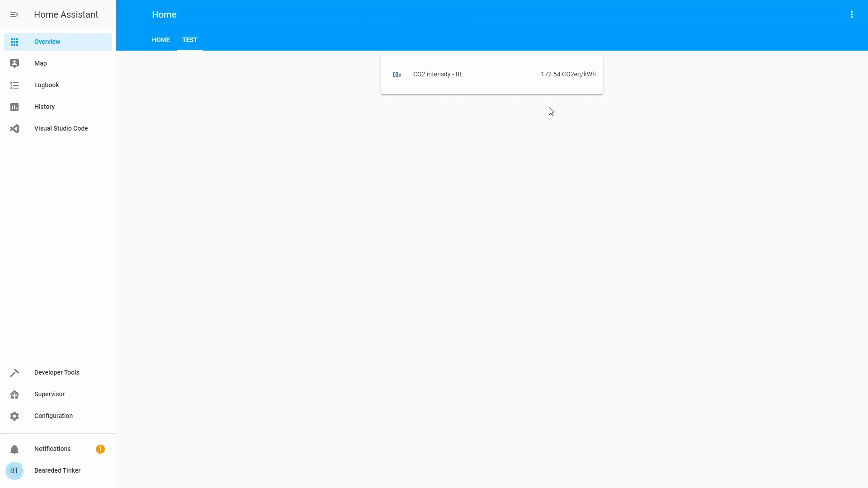
mouse_move(423, 86)
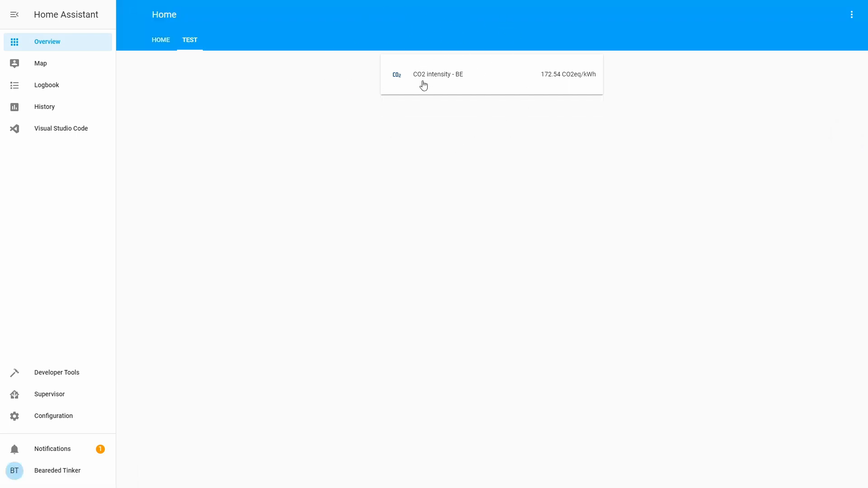
mouse_move(462, 79)
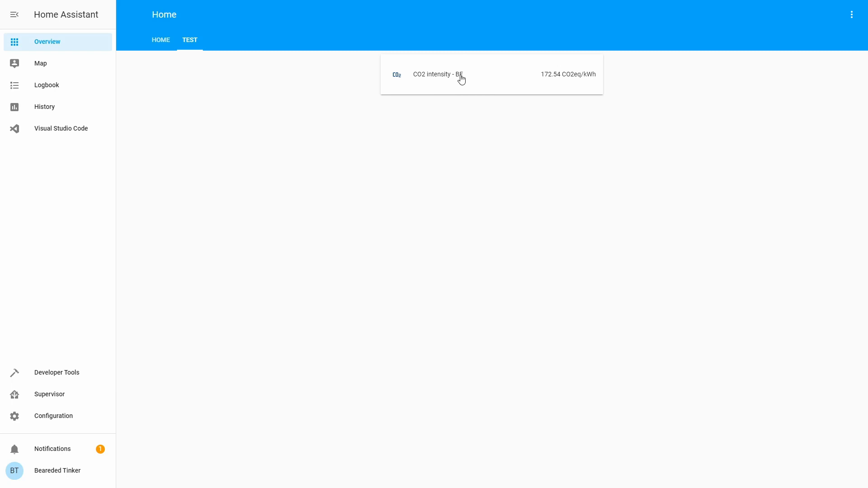
left_click(437, 74)
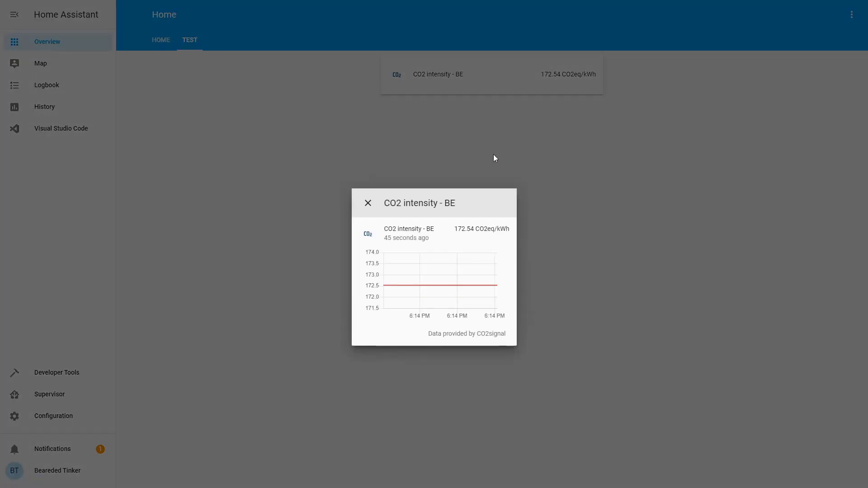
mouse_move(516, 255)
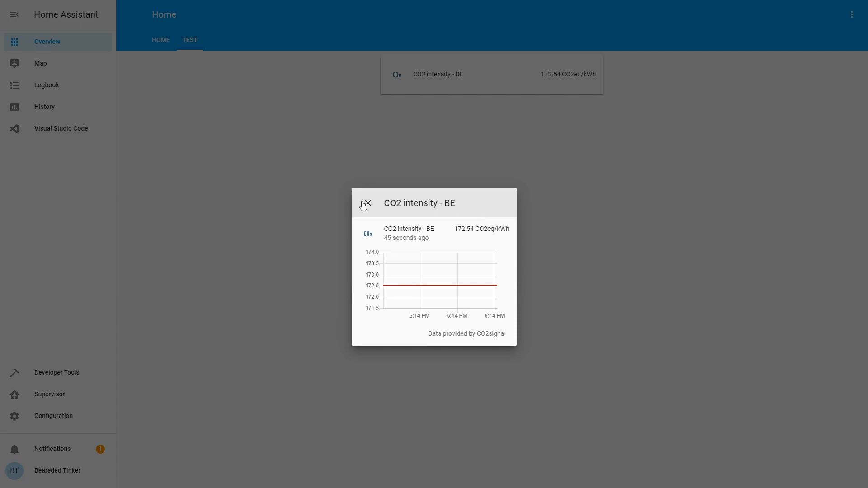
left_click(367, 203)
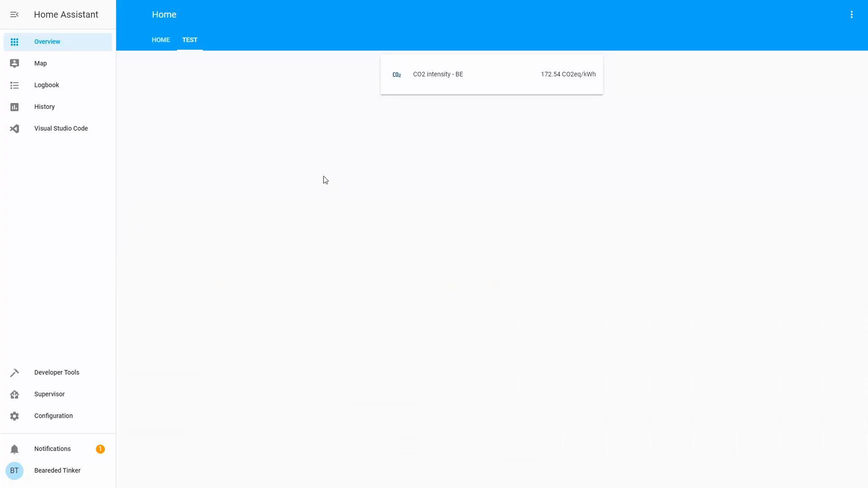
mouse_move(263, 163)
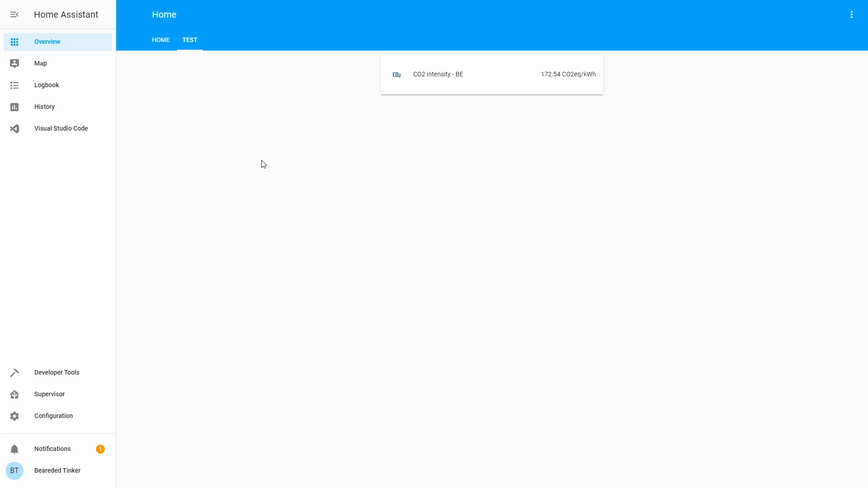
mouse_move(255, 168)
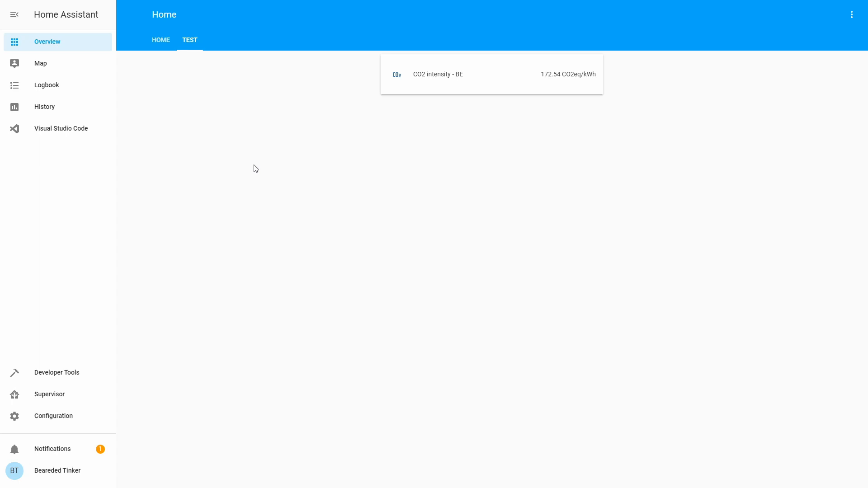
mouse_move(570, 60)
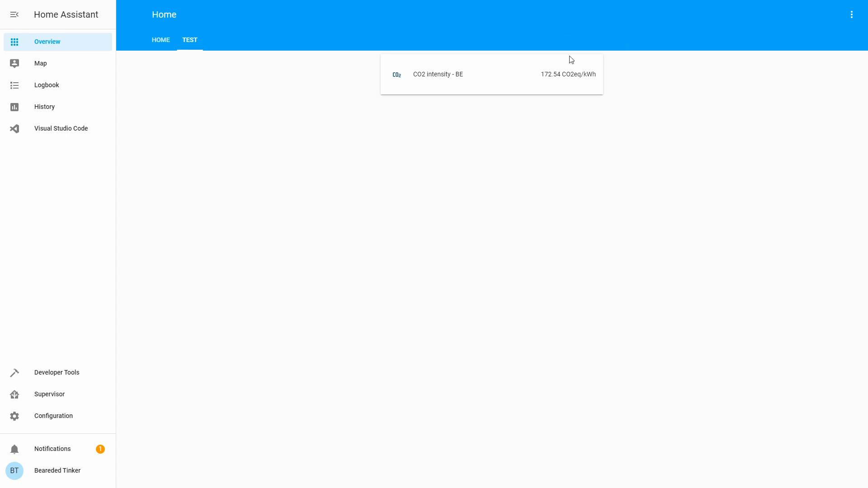